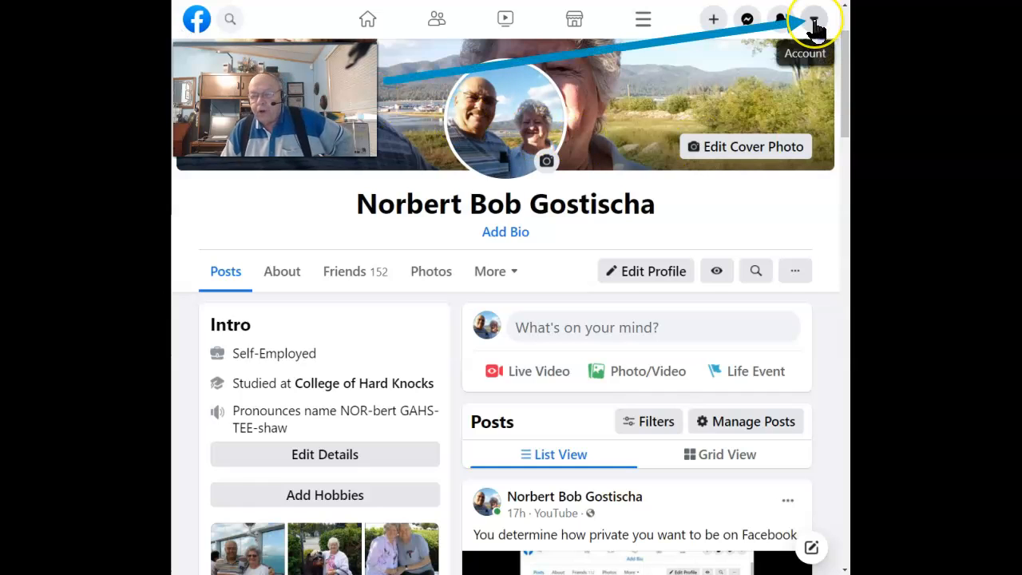
Open the Facebook account menu from the top-right Account arrow.
{"action": "left_click", "coordinate": [814, 19]}
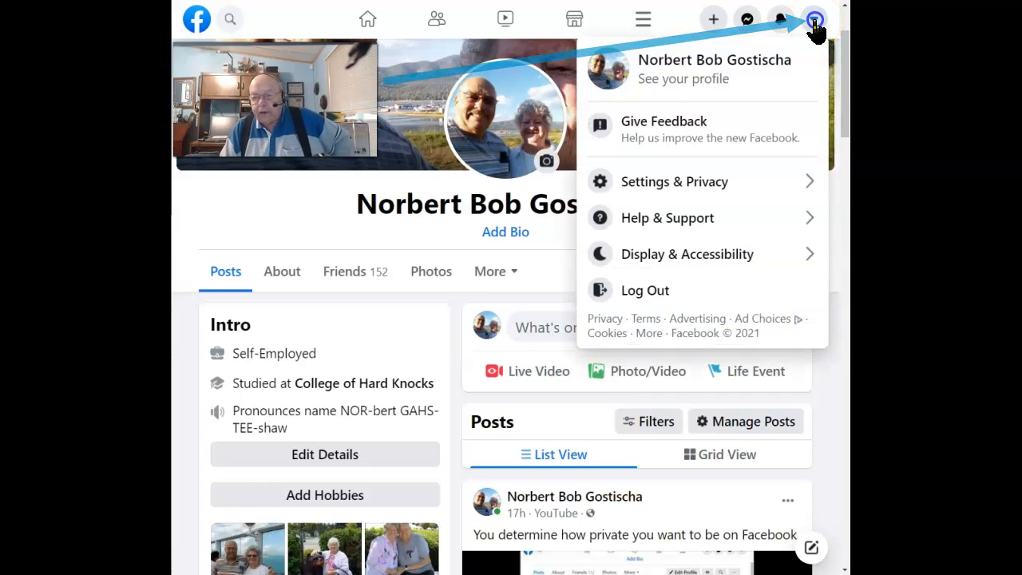
{"action": "mouse_move", "coordinate": [631, 182]}
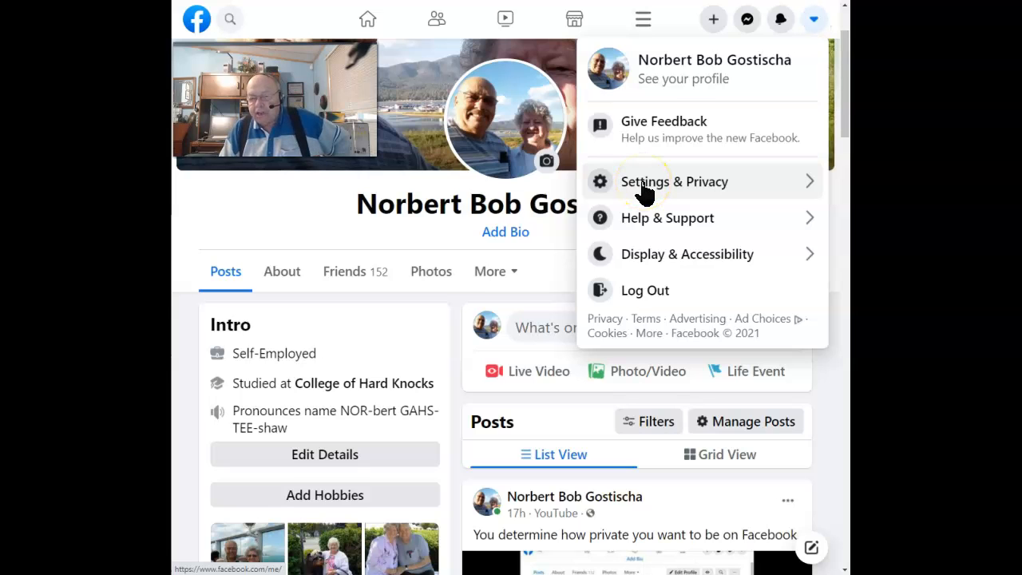
Go to Settings & Privacy > Settings and open Security and Login.
{"action": "left_click", "coordinate": [673, 182]}
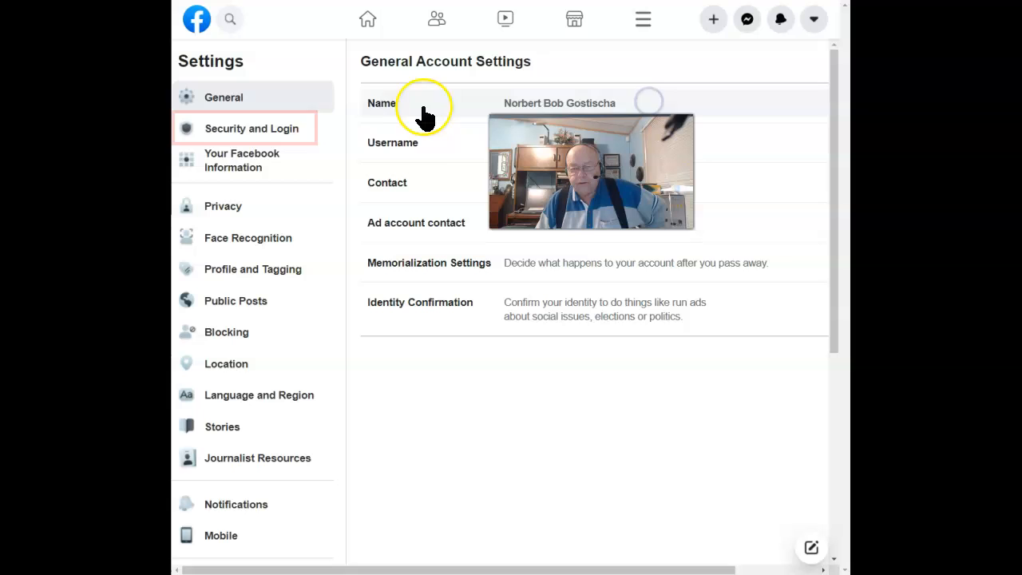
{"action": "mouse_move", "coordinate": [239, 131]}
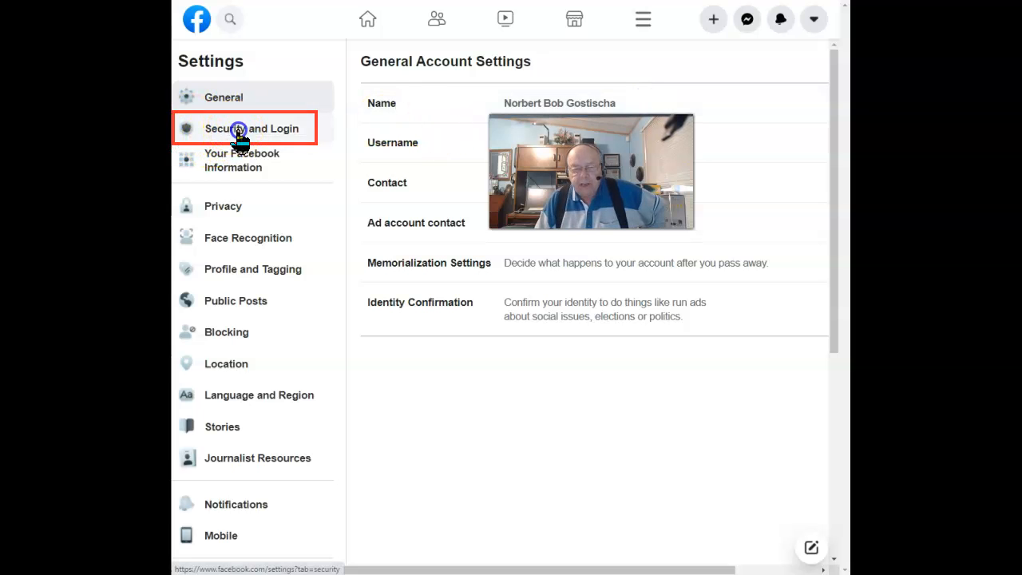
{"action": "left_click", "coordinate": [250, 128]}
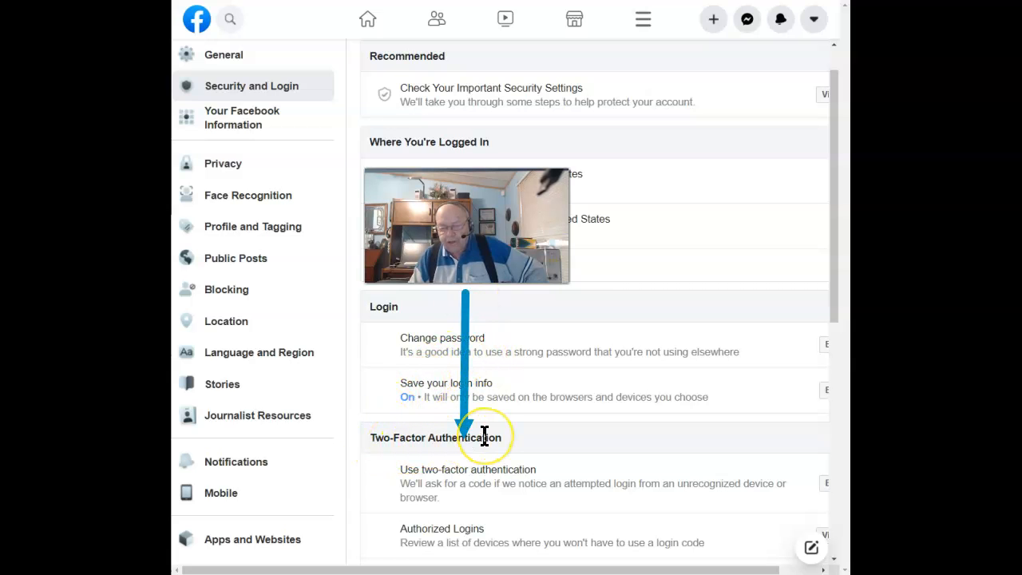
{"action": "mouse_move", "coordinate": [559, 482]}
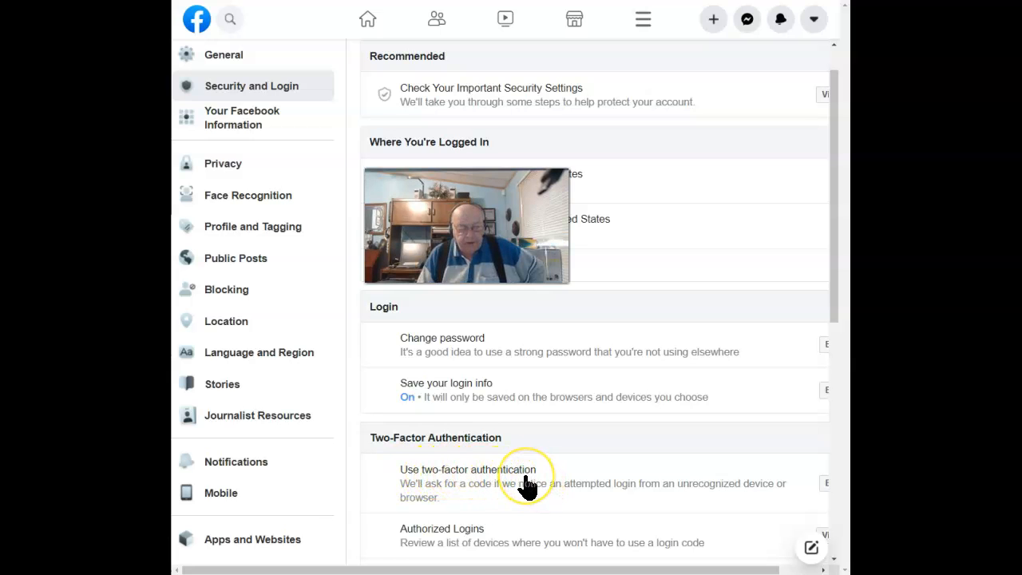
Start two-factor authentication setup via 'Use two-factor authentication'.
{"action": "left_click", "coordinate": [466, 470]}
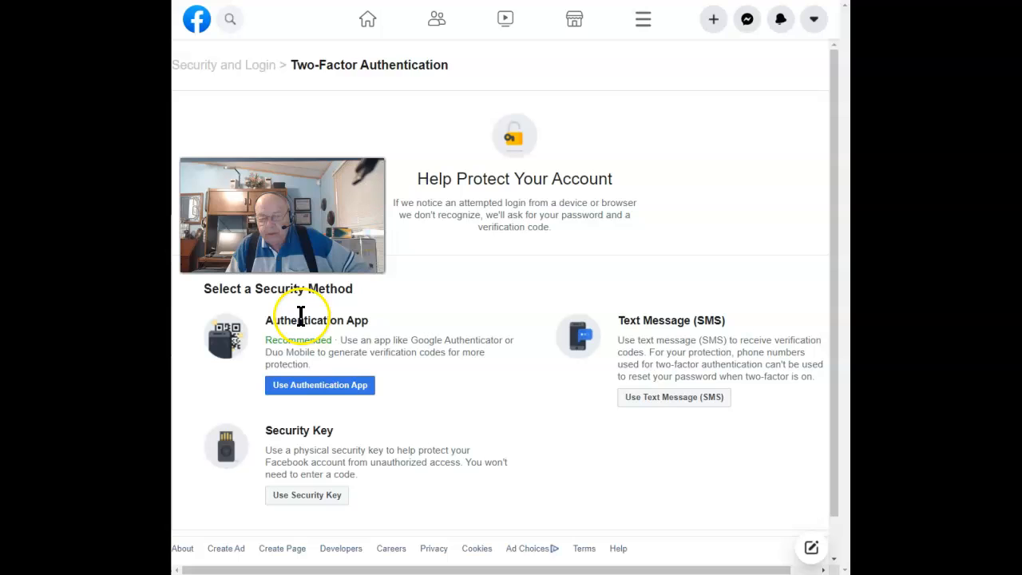
{"action": "mouse_move", "coordinate": [651, 318]}
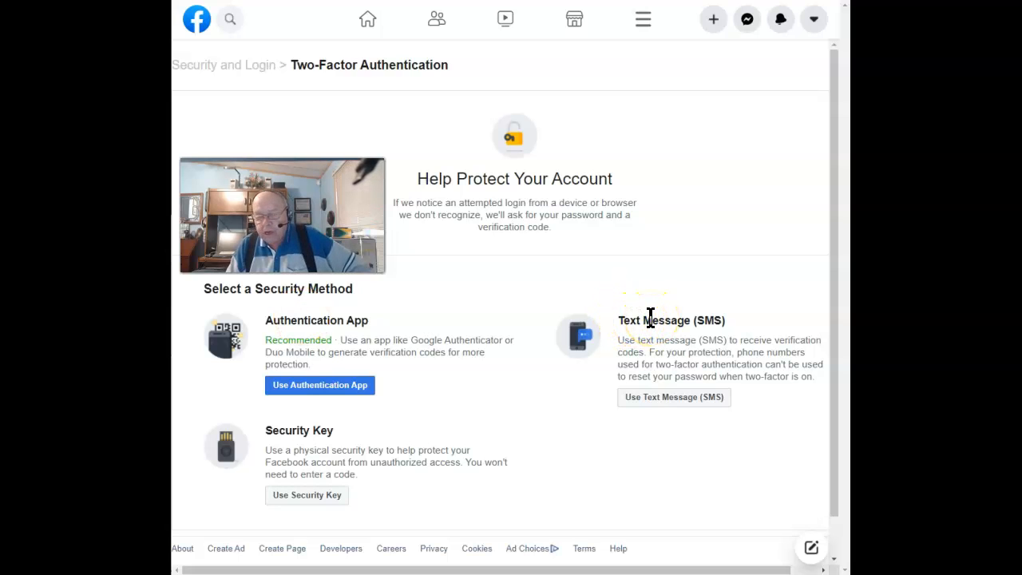
{"action": "mouse_move", "coordinate": [267, 429]}
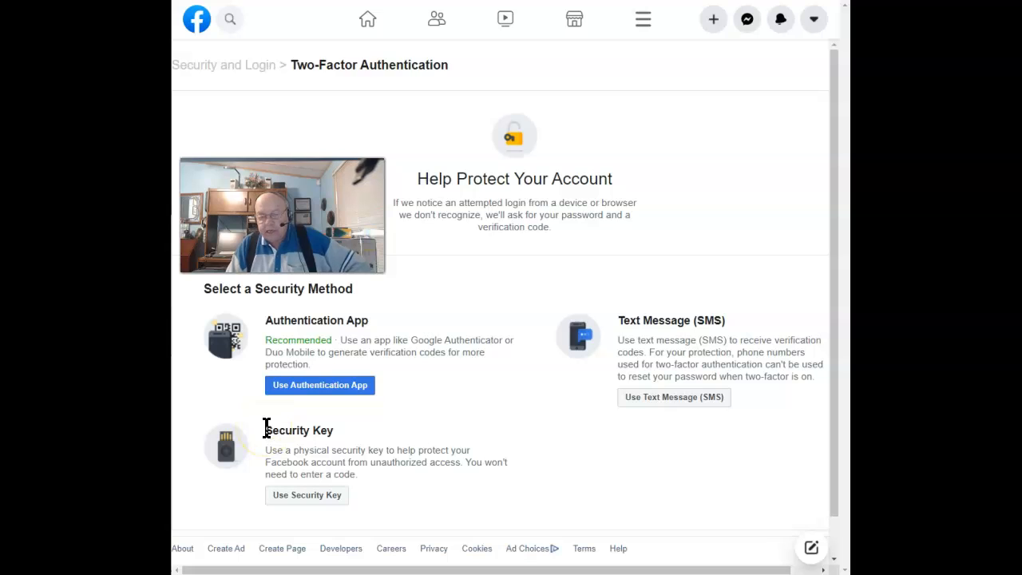
{"action": "mouse_move", "coordinate": [450, 271]}
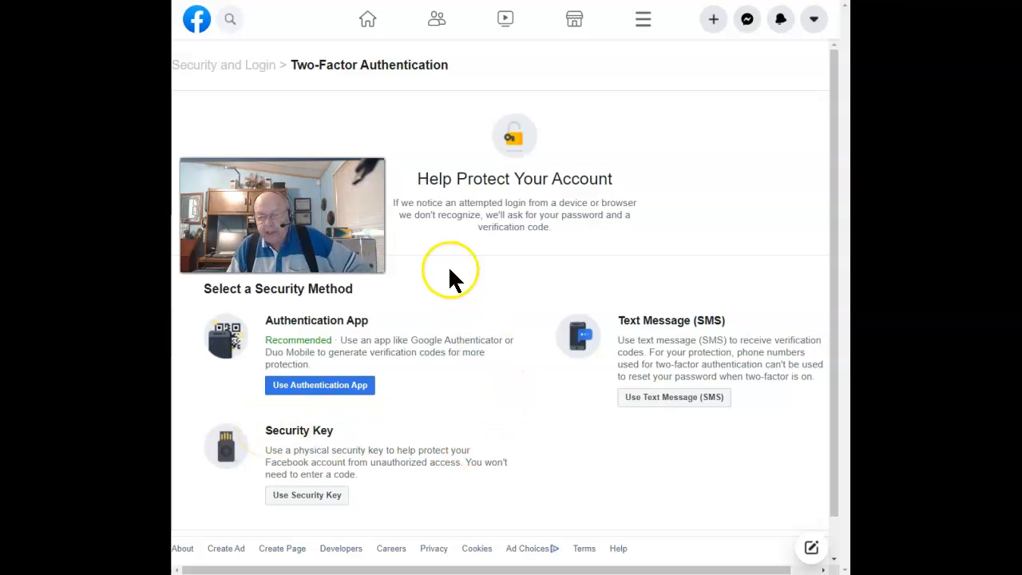
{"action": "mouse_move", "coordinate": [701, 319]}
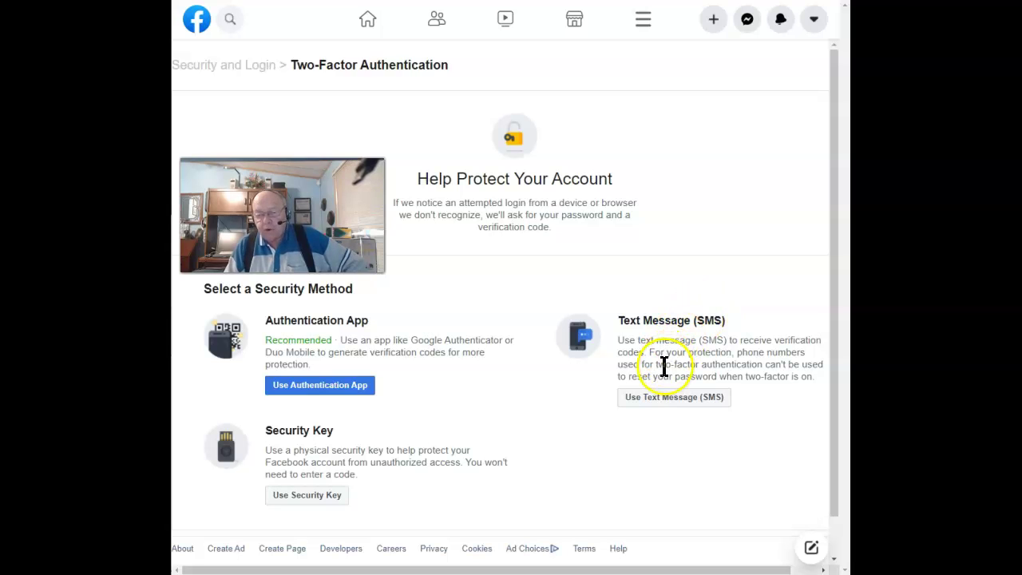
{"action": "mouse_move", "coordinate": [642, 377]}
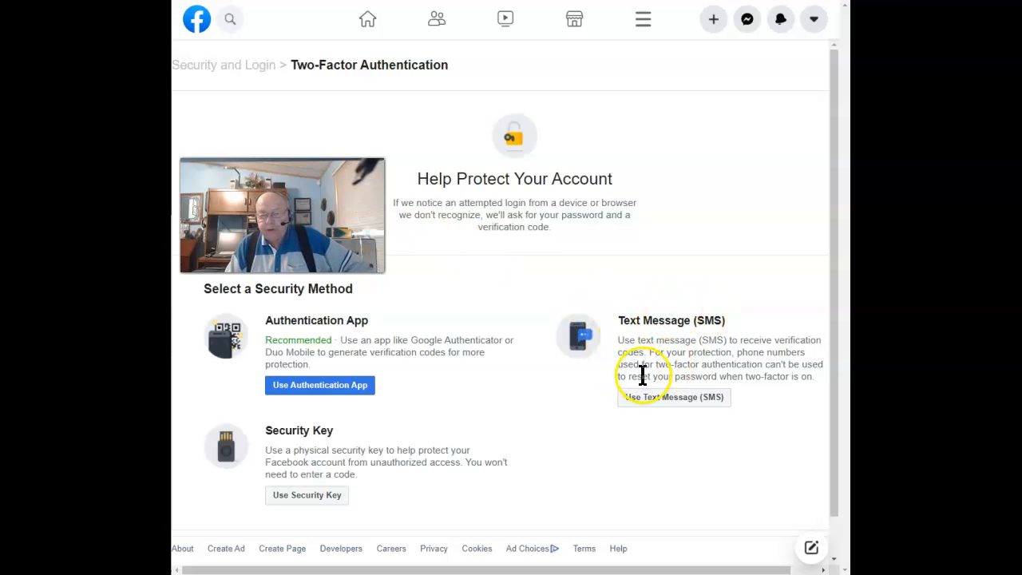
{"action": "mouse_move", "coordinate": [673, 395]}
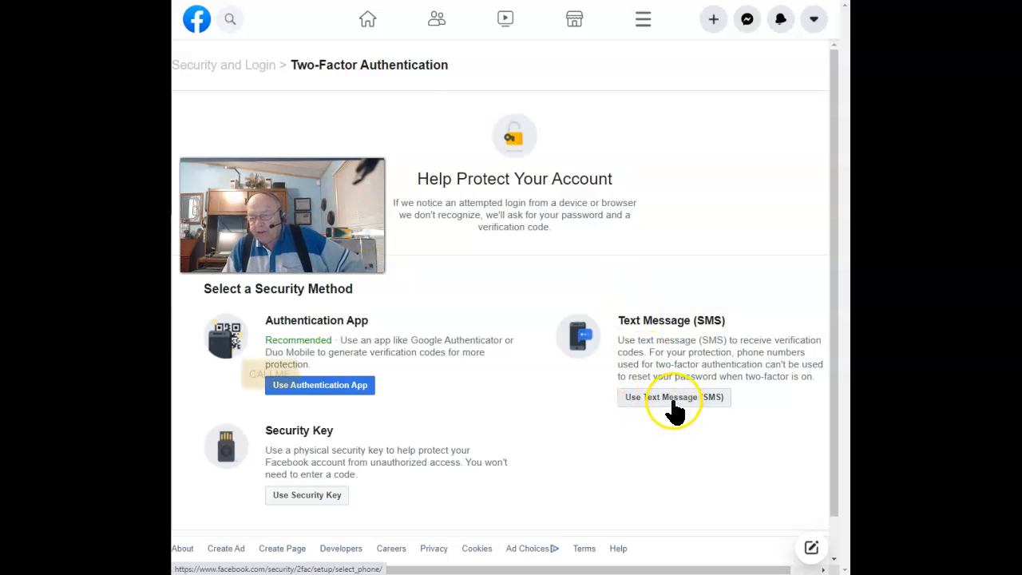
Choose Text Message (SMS) and continue with the existing phone number.
{"action": "left_click", "coordinate": [674, 396]}
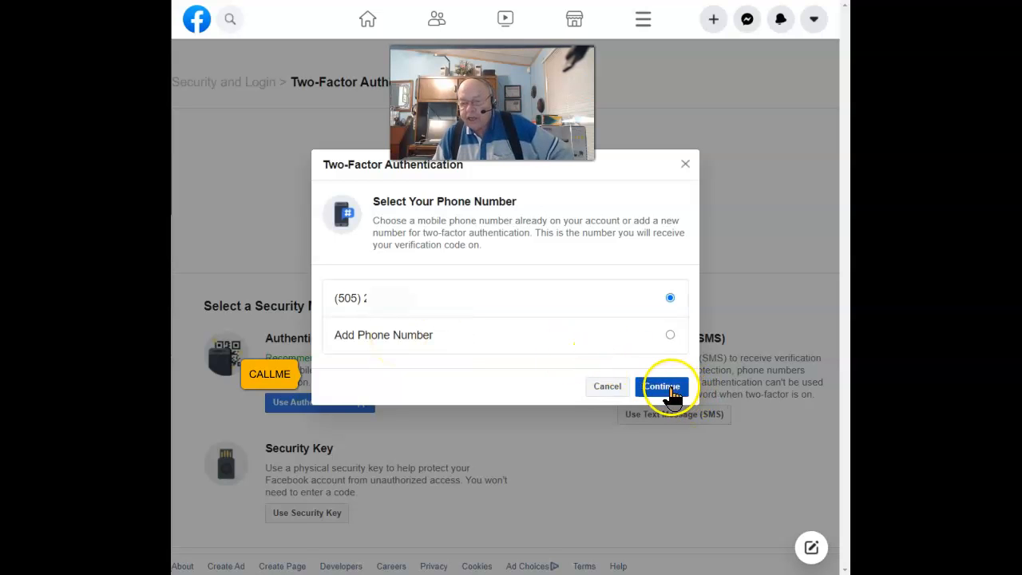
{"action": "left_click", "coordinate": [663, 386]}
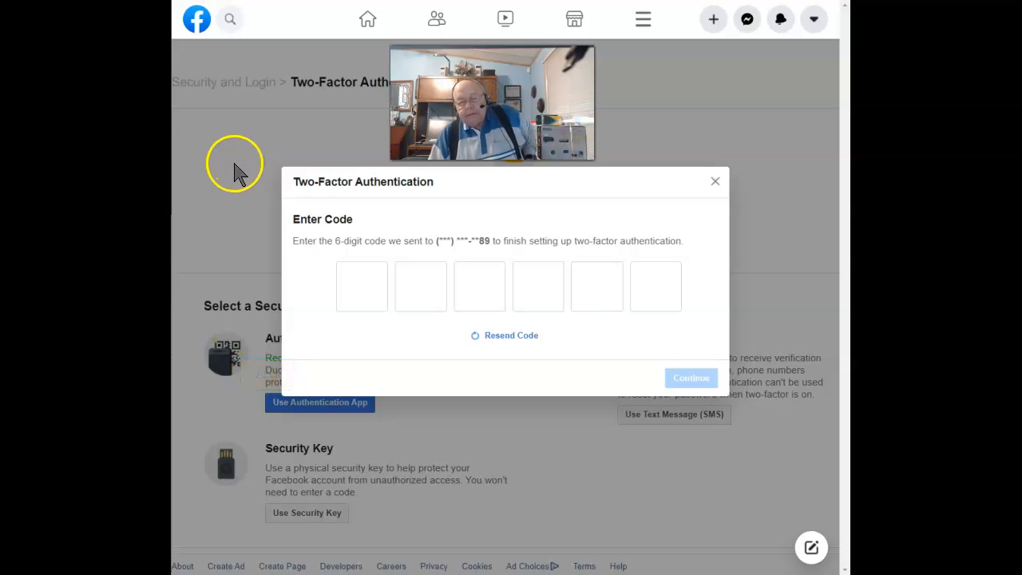
Enter the texted 6-digit verification code and submit it to turn 2FA on.
{"action": "left_click", "coordinate": [361, 286]}
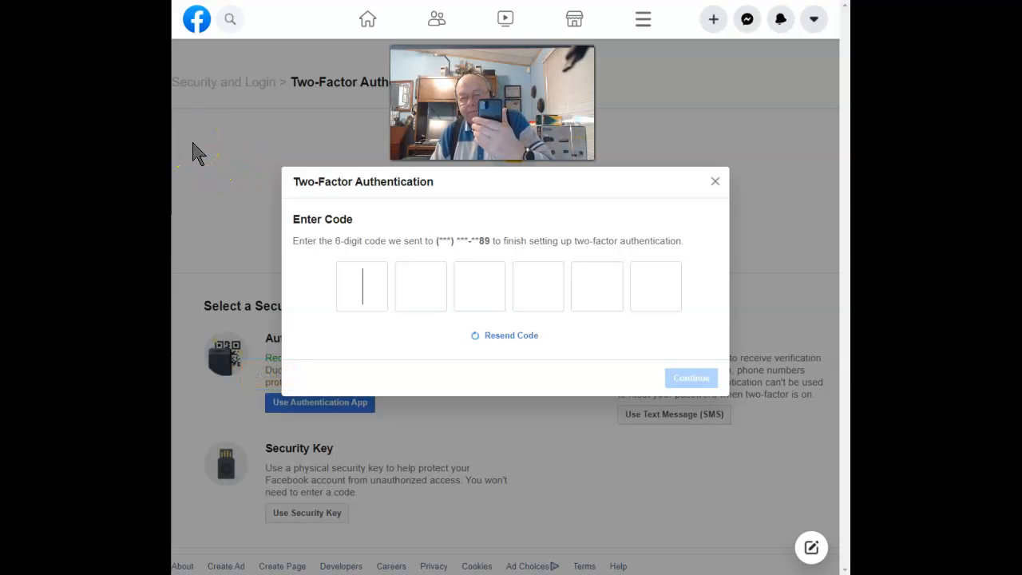
{"action": "mouse_move", "coordinate": [189, 160]}
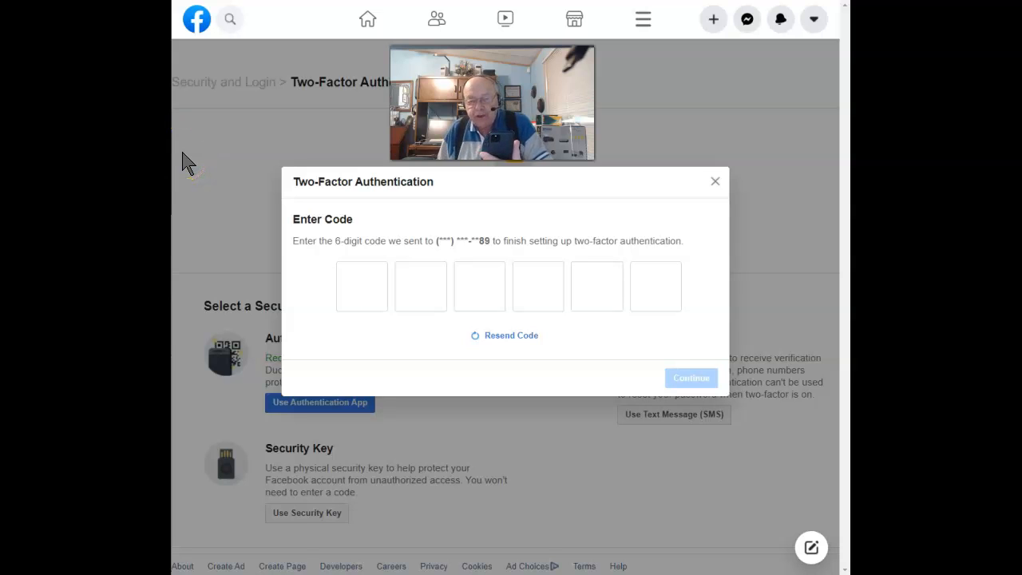
{"action": "left_click", "coordinate": [361, 286]}
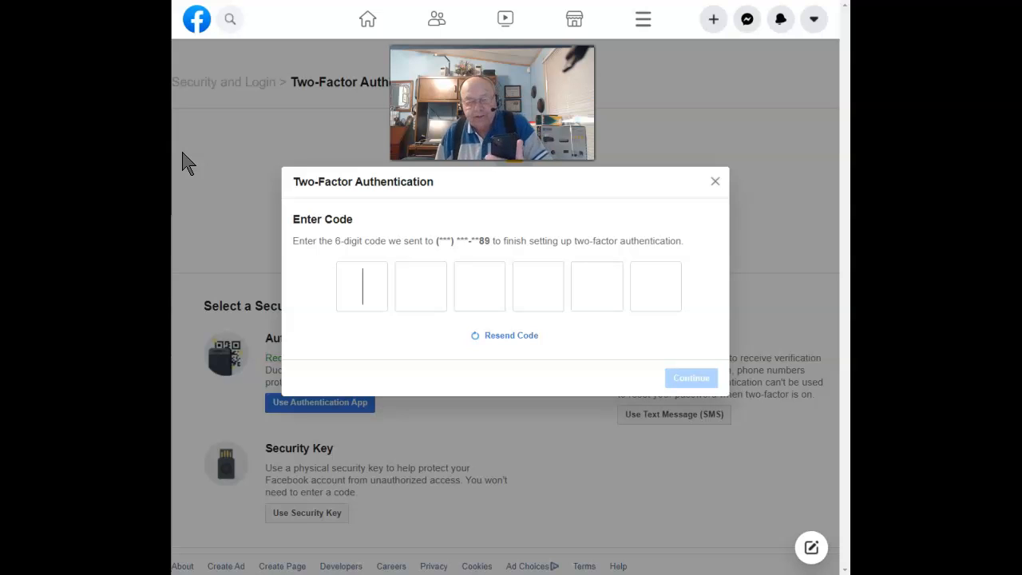
{"action": "type", "text": "32665"}
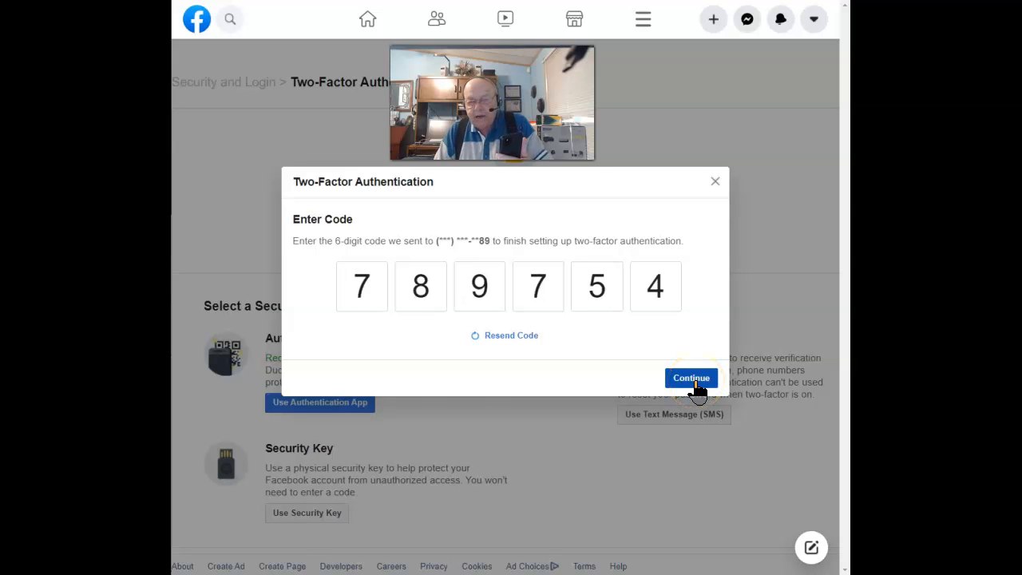
{"action": "left_click", "coordinate": [690, 376]}
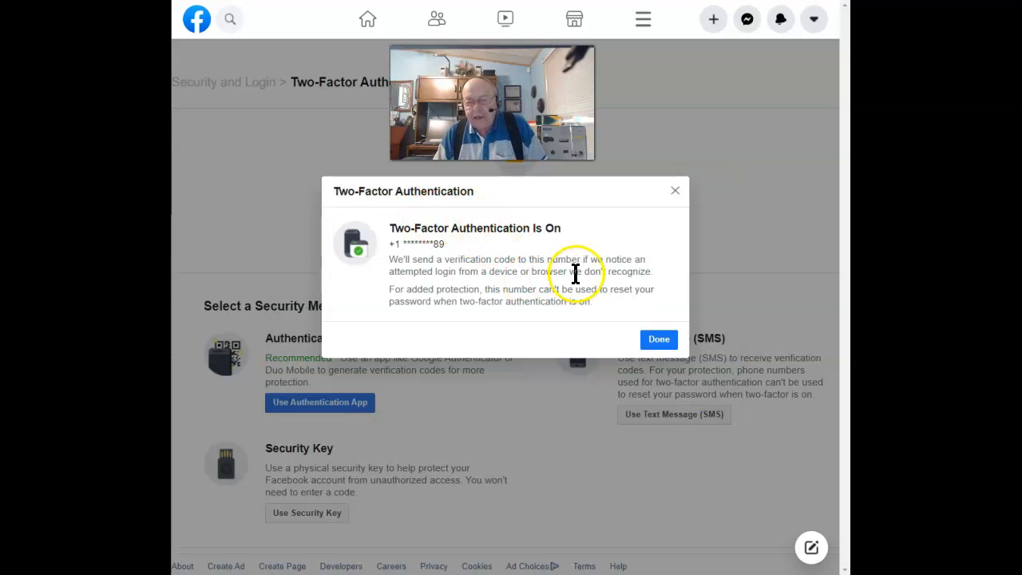
{"action": "mouse_move", "coordinate": [625, 230]}
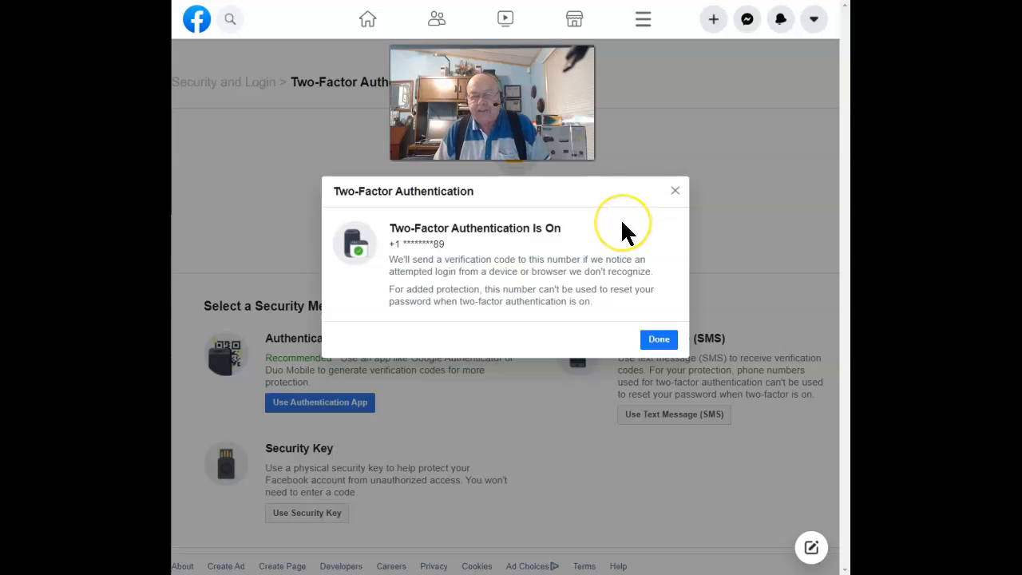
{"action": "mouse_move", "coordinate": [626, 232]}
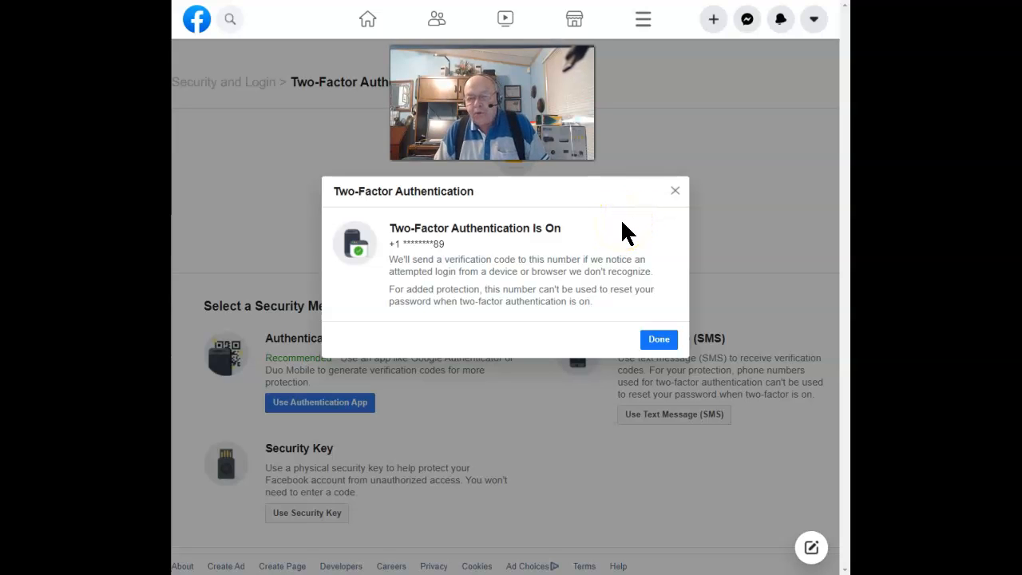